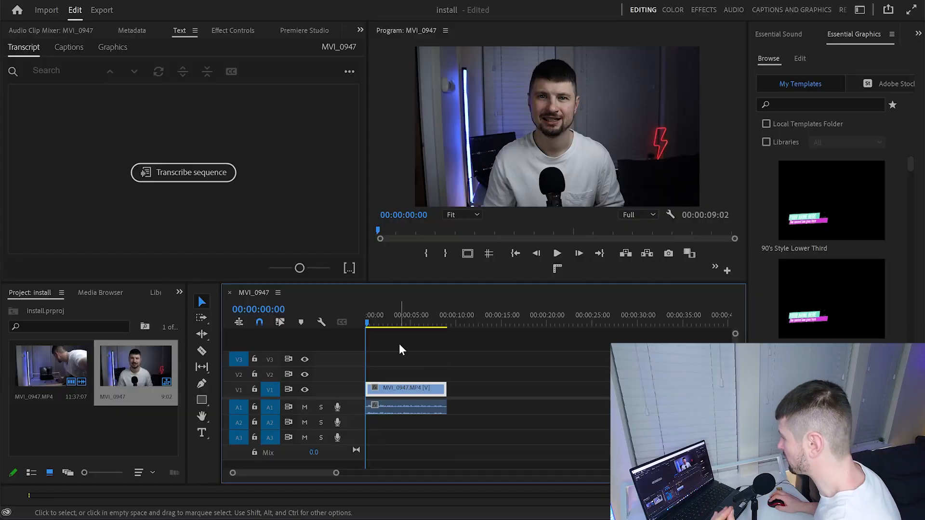
{"action": "mouse_move", "coordinate": [355, 151]}
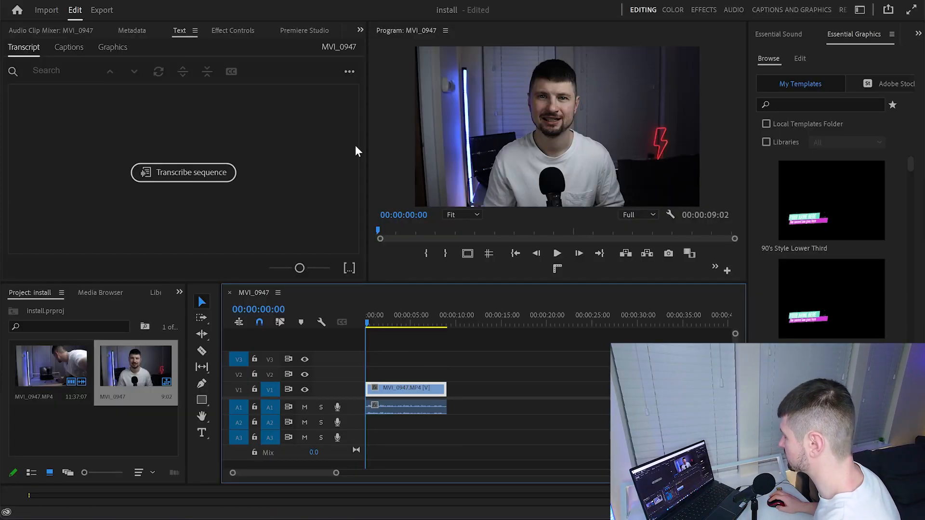
{"action": "mouse_move", "coordinate": [384, 78]}
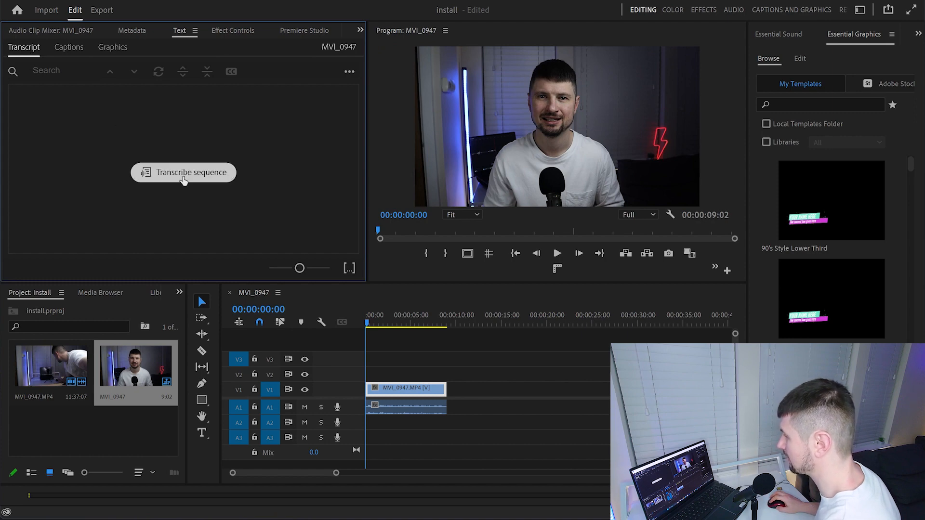
- Choose Swedish as the transcription language for the MVI_0947 sequence
{"action": "left_click", "coordinate": [183, 173]}
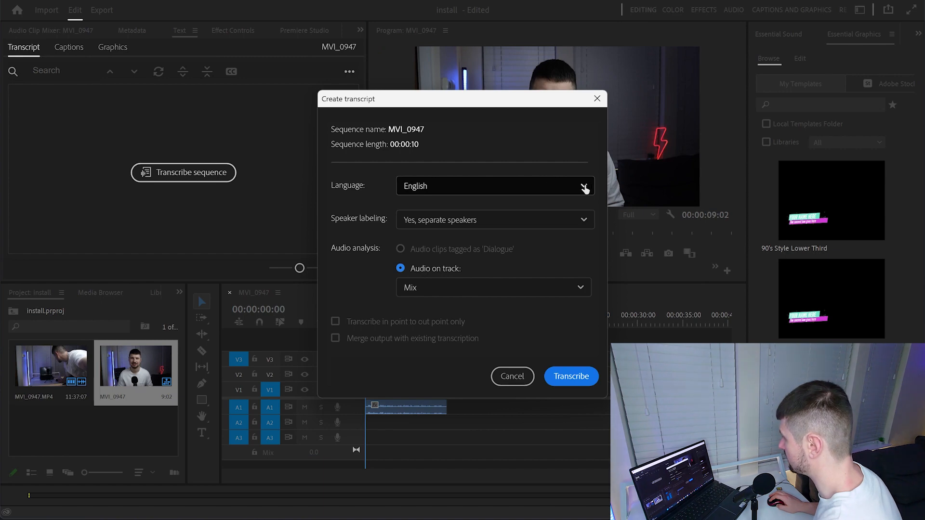
{"action": "left_click", "coordinate": [583, 186]}
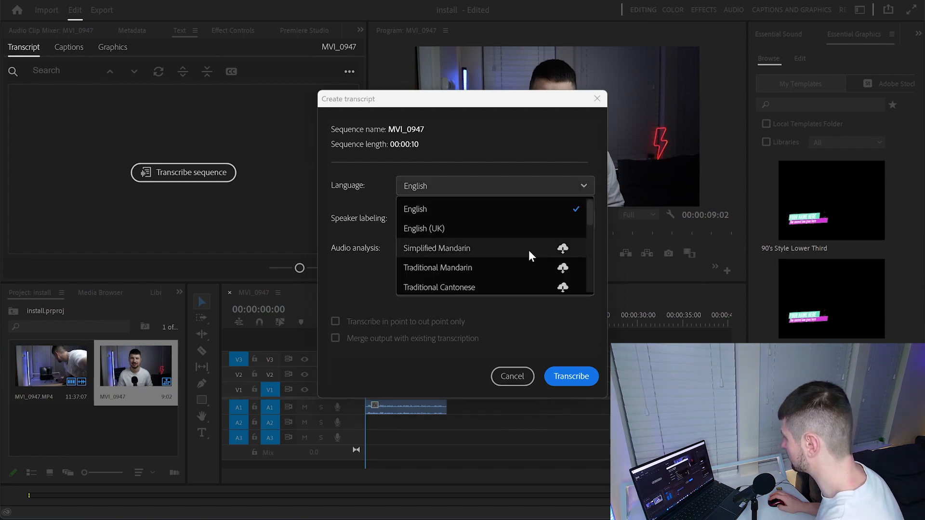
{"action": "scroll", "scroll_direction": "down", "scroll_amount": 3}
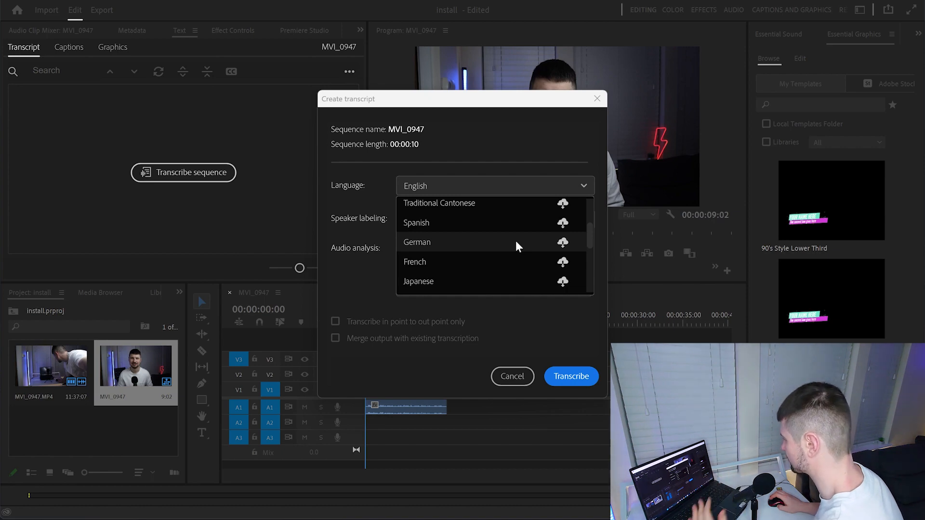
{"action": "scroll", "scroll_direction": "down", "scroll_amount": 3}
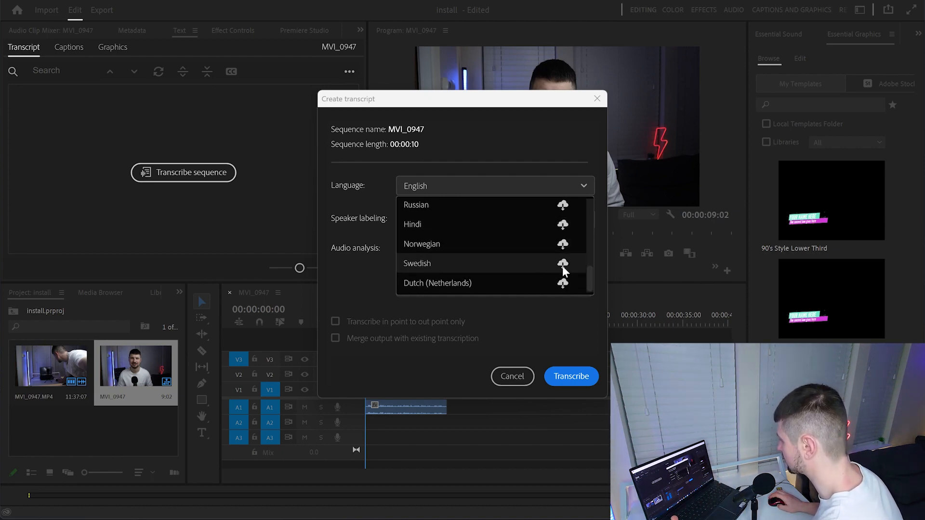
{"action": "left_click", "coordinate": [418, 263]}
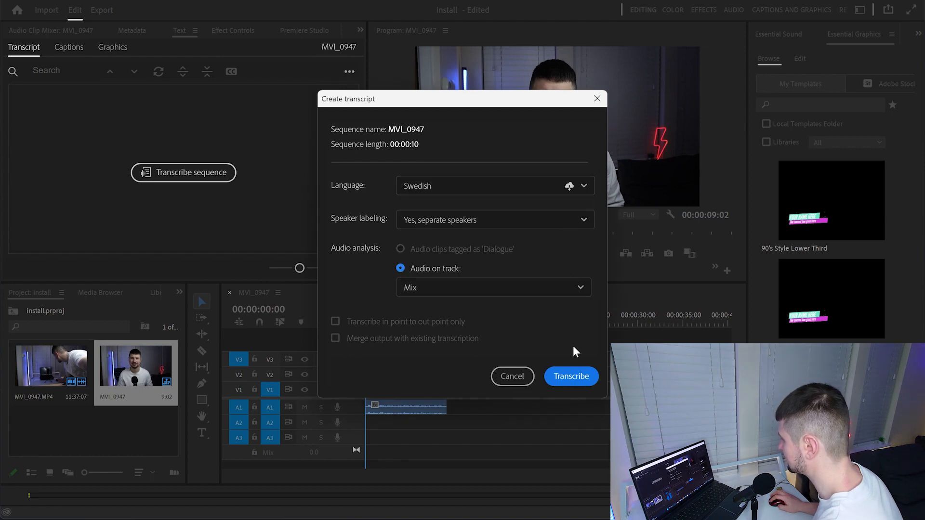
{"action": "left_click", "coordinate": [570, 377]}
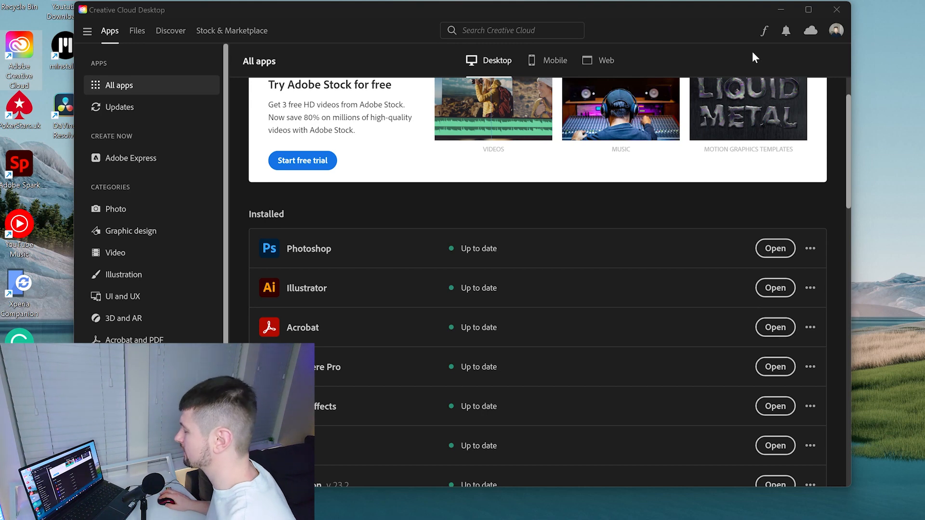
- Show the add-ons list for the installed Premiere Pro app
{"action": "scroll", "scroll_direction": "down", "scroll_amount": 3}
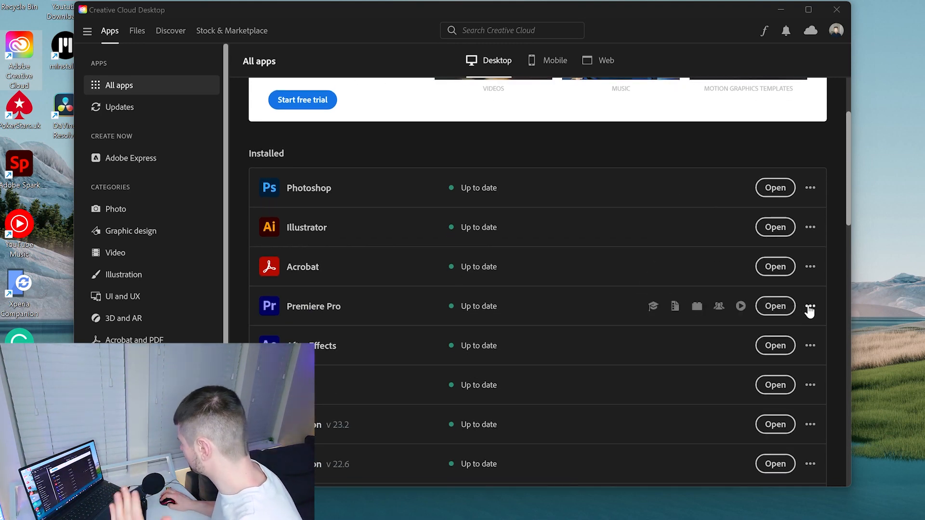
{"action": "left_click", "coordinate": [810, 306]}
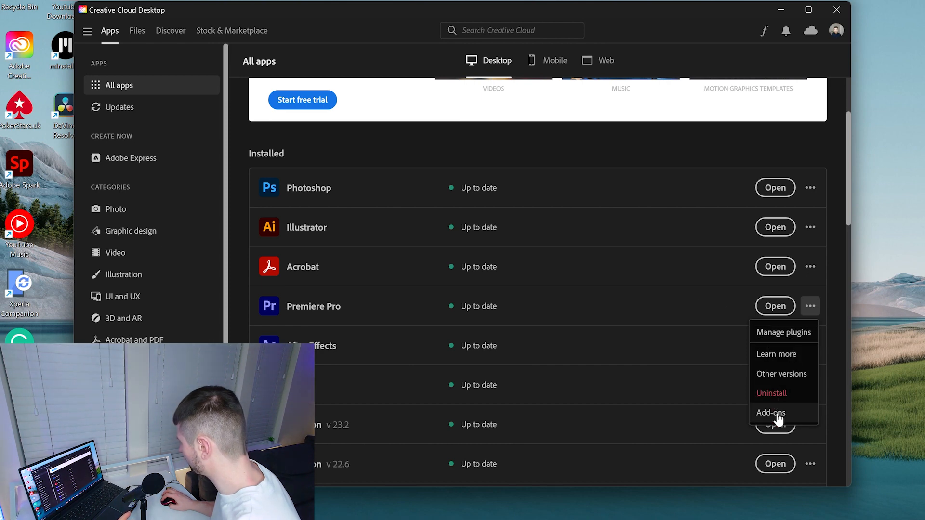
{"action": "left_click", "coordinate": [771, 413]}
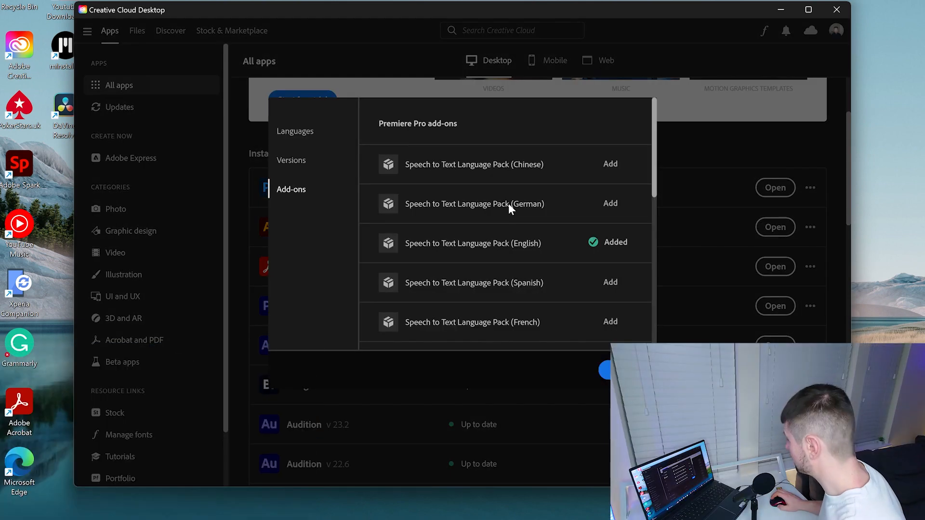
{"action": "mouse_move", "coordinate": [517, 186]}
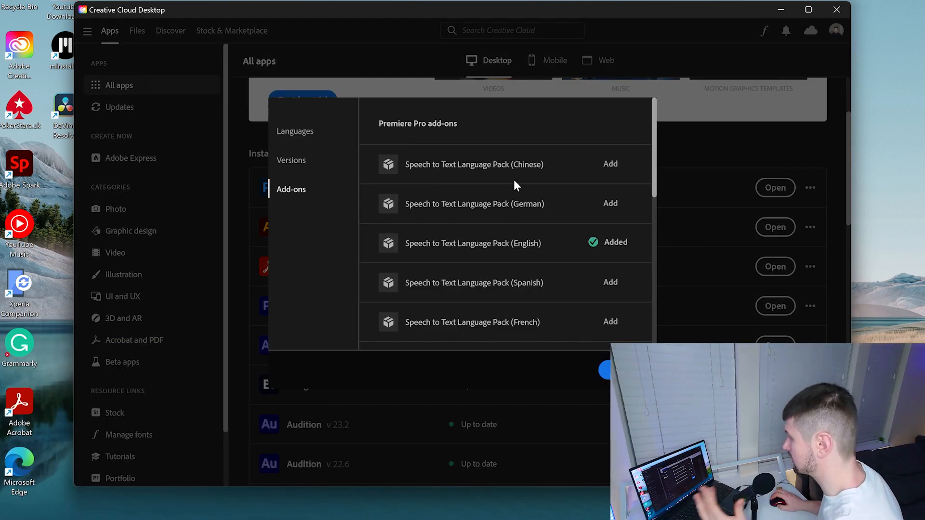
- Add the Speech to Text Language Pack (Italian) and return to Premiere Pro
{"action": "scroll", "scroll_direction": "down", "scroll_amount": 3}
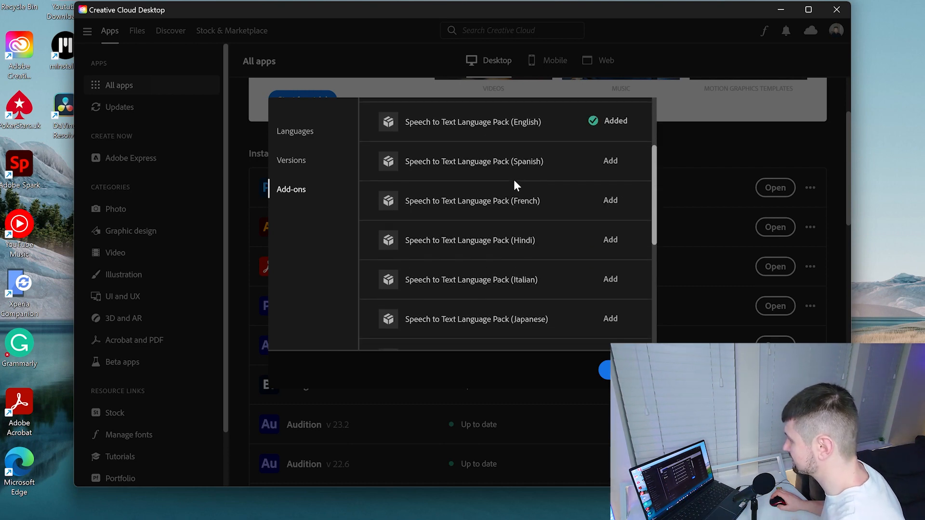
{"action": "scroll", "scroll_direction": "down", "scroll_amount": 3}
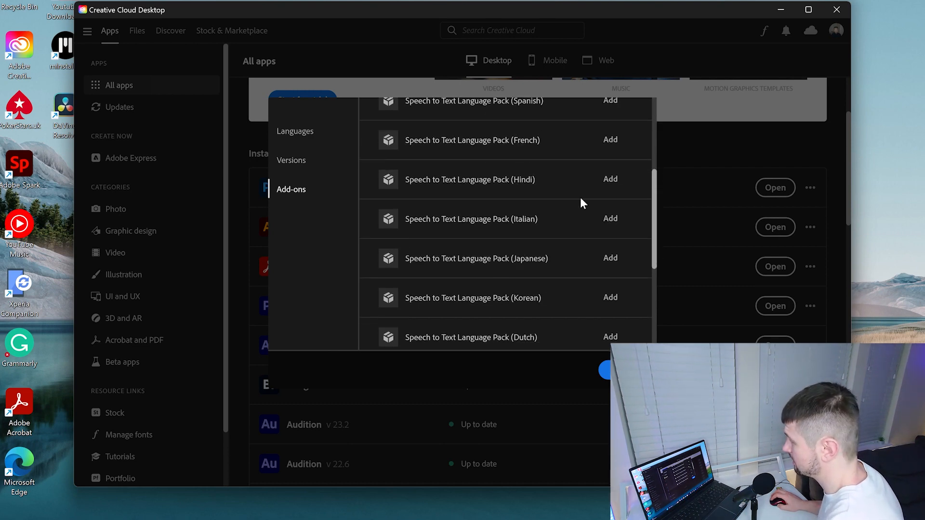
{"action": "mouse_move", "coordinate": [611, 222]}
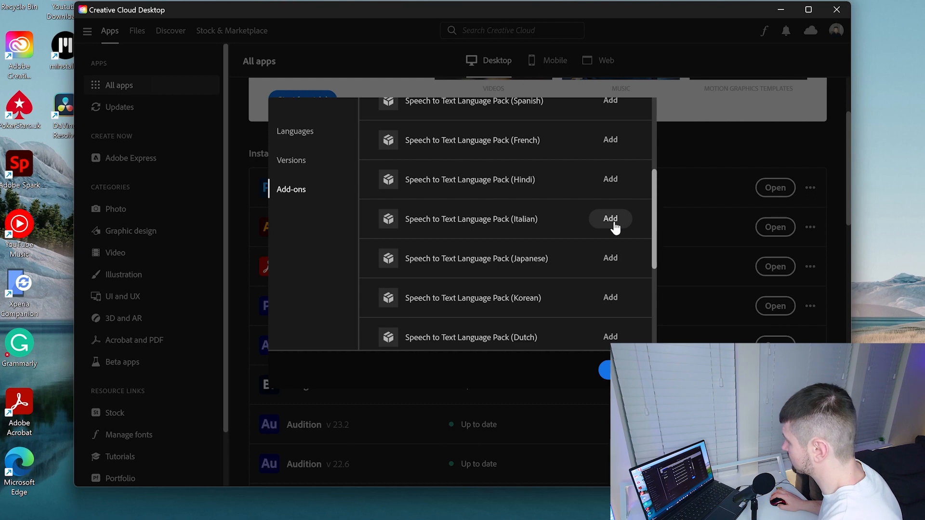
{"action": "left_click", "coordinate": [610, 219]}
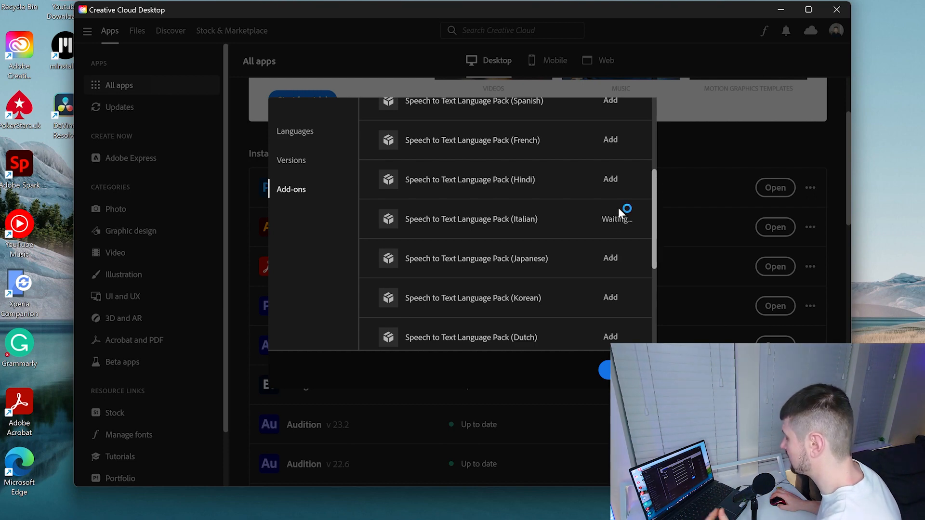
{"action": "left_click", "coordinate": [610, 218]}
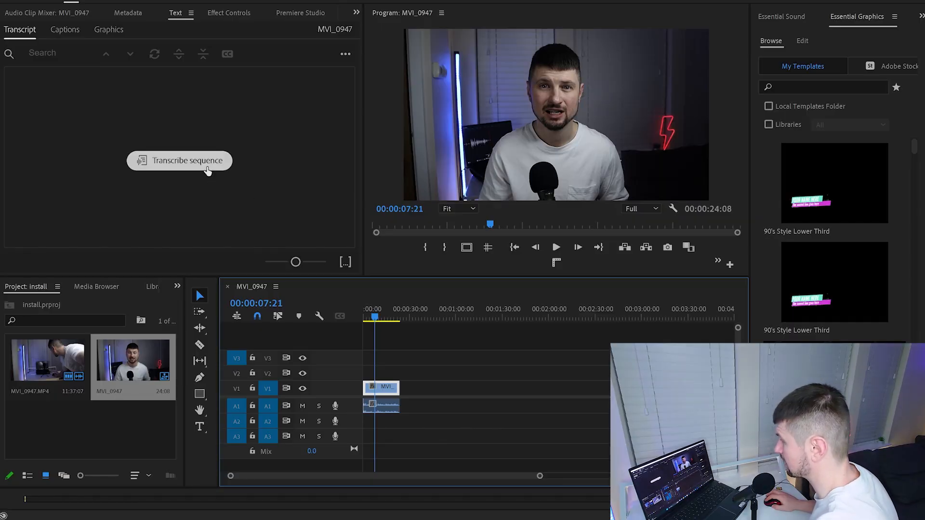
- Check that Italian now appears installed in the transcript language list
{"action": "left_click", "coordinate": [179, 161]}
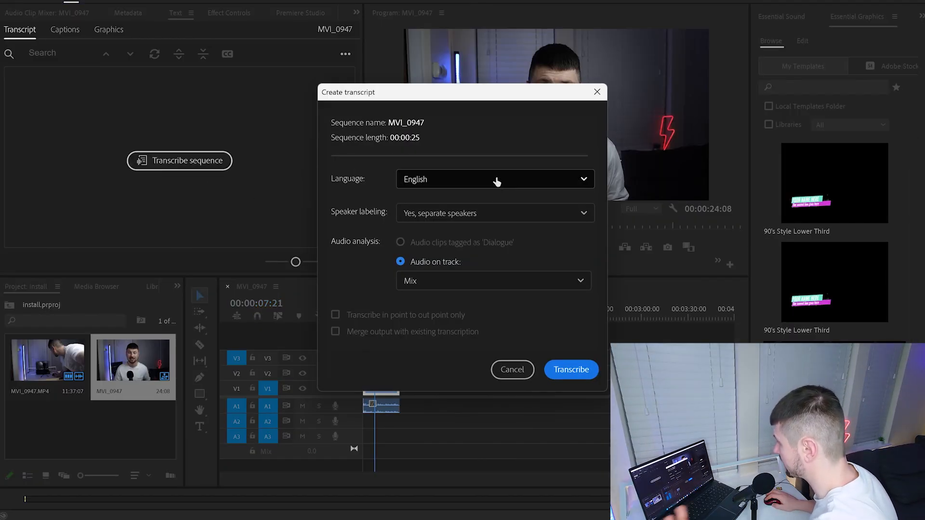
{"action": "left_click", "coordinate": [495, 179]}
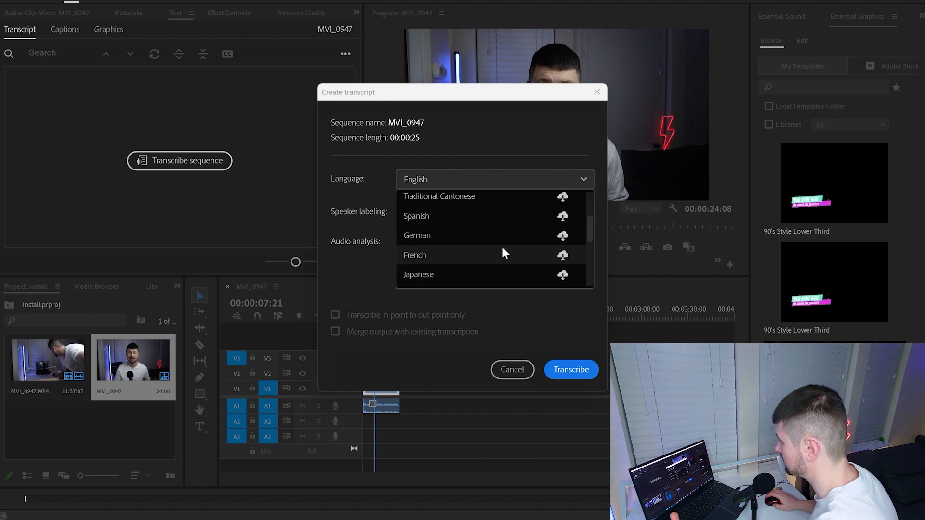
{"action": "scroll", "scroll_direction": "down", "scroll_amount": 3}
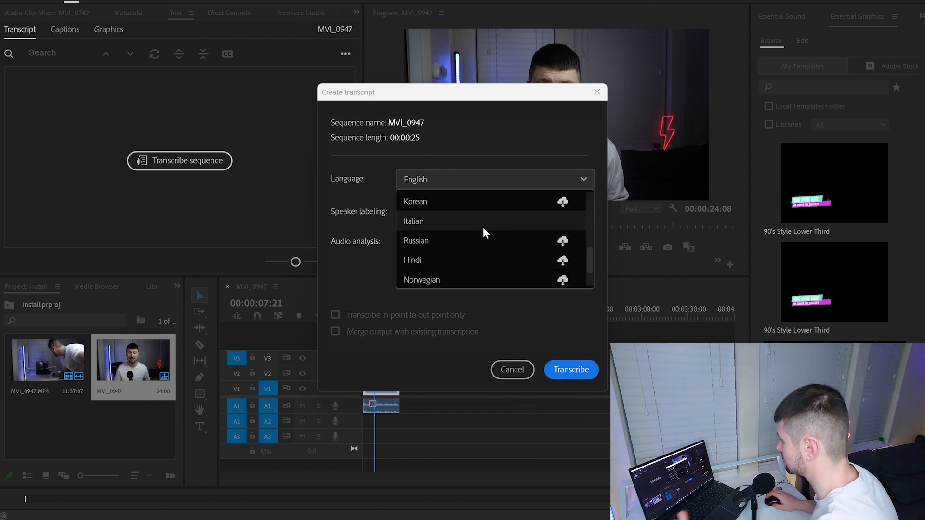
{"action": "mouse_move", "coordinate": [531, 227]}
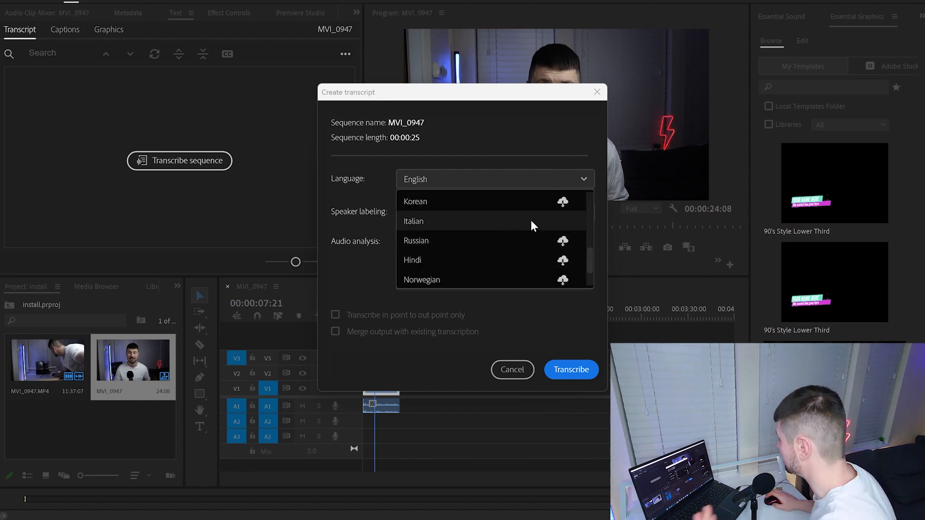